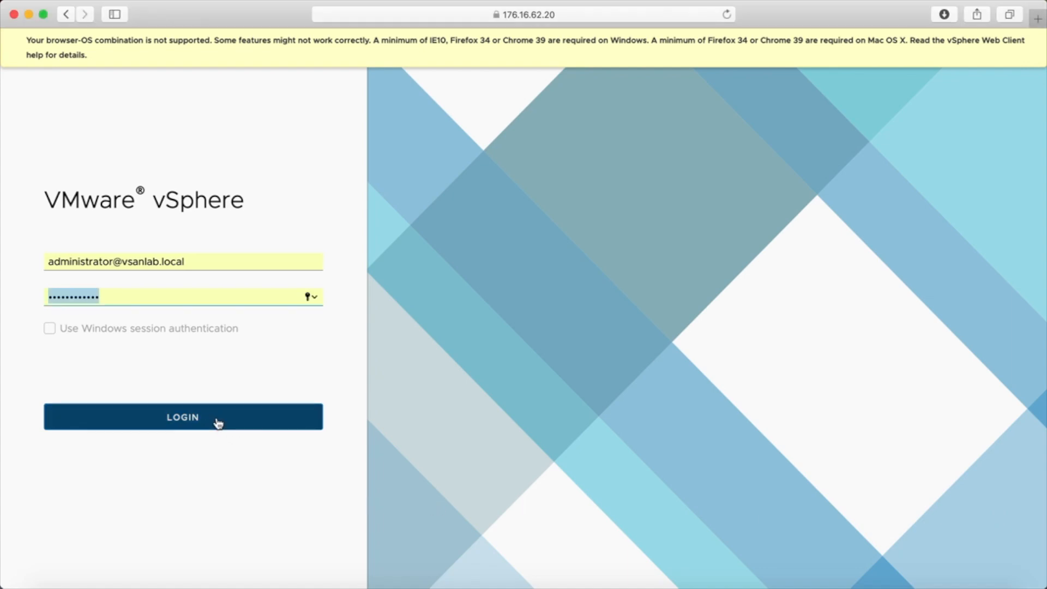
Step: Sign in to the vSphere Client as the administrator
{"action": "left_click", "coordinate": [183, 417]}
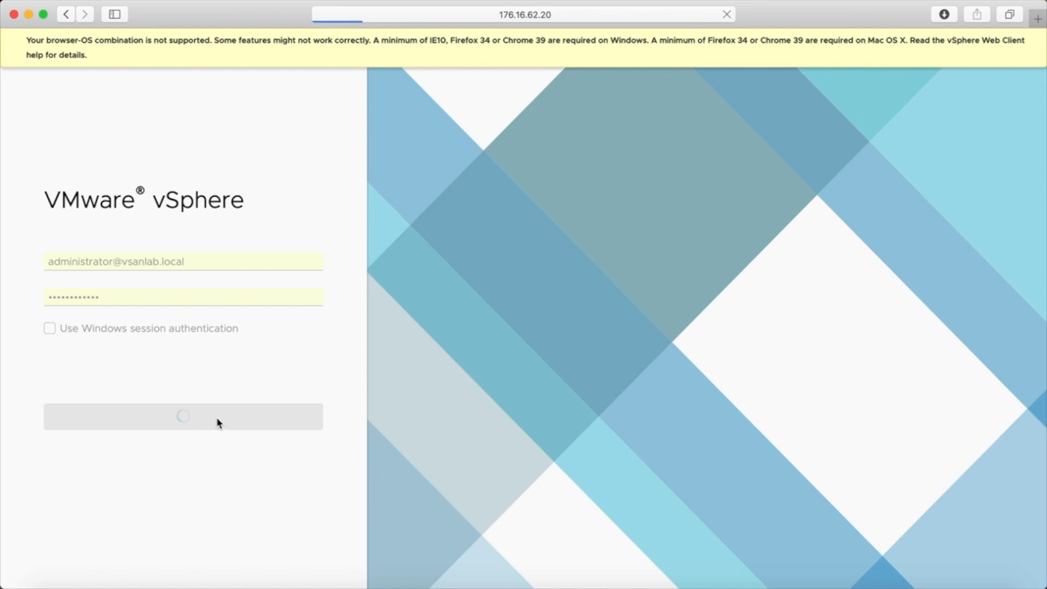
{"action": "left_click", "coordinate": [182, 415]}
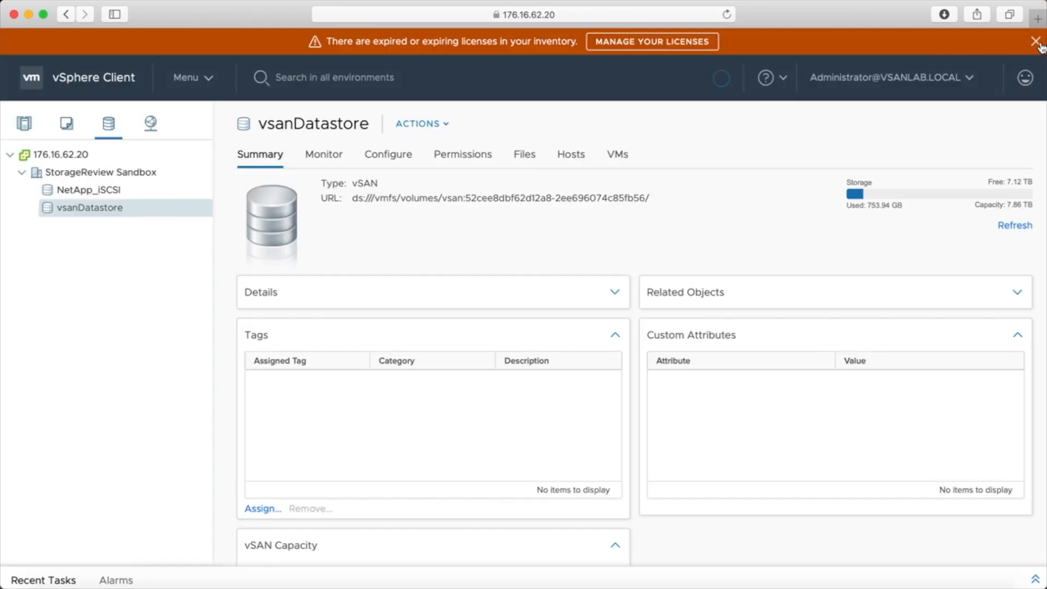
Step: Dismiss the expiring-licence warning and show the summary of host 176.16.62.11
{"action": "left_click", "coordinate": [1038, 40]}
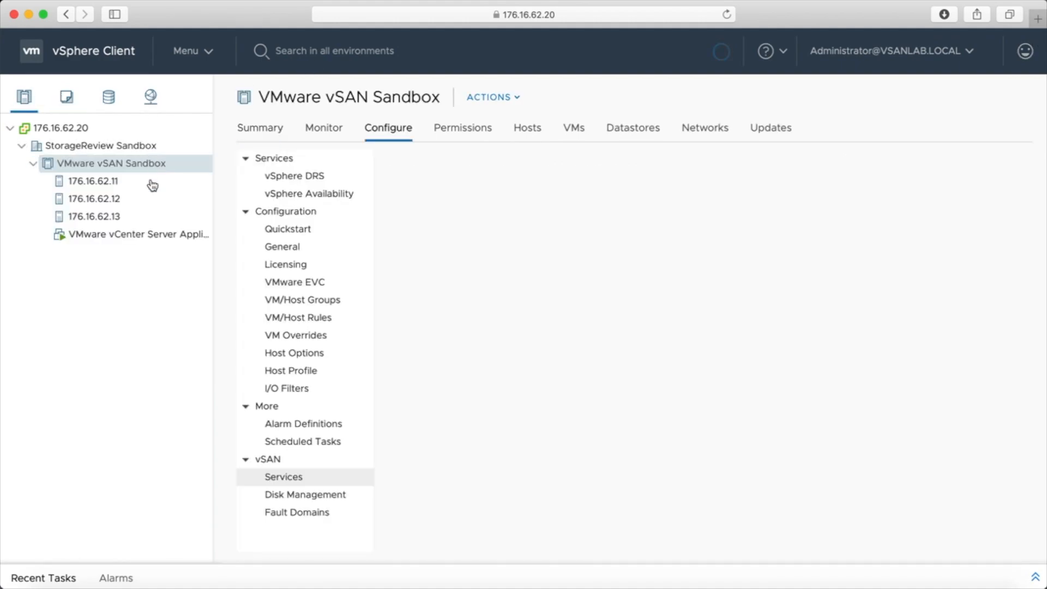
{"action": "left_click", "coordinate": [93, 180]}
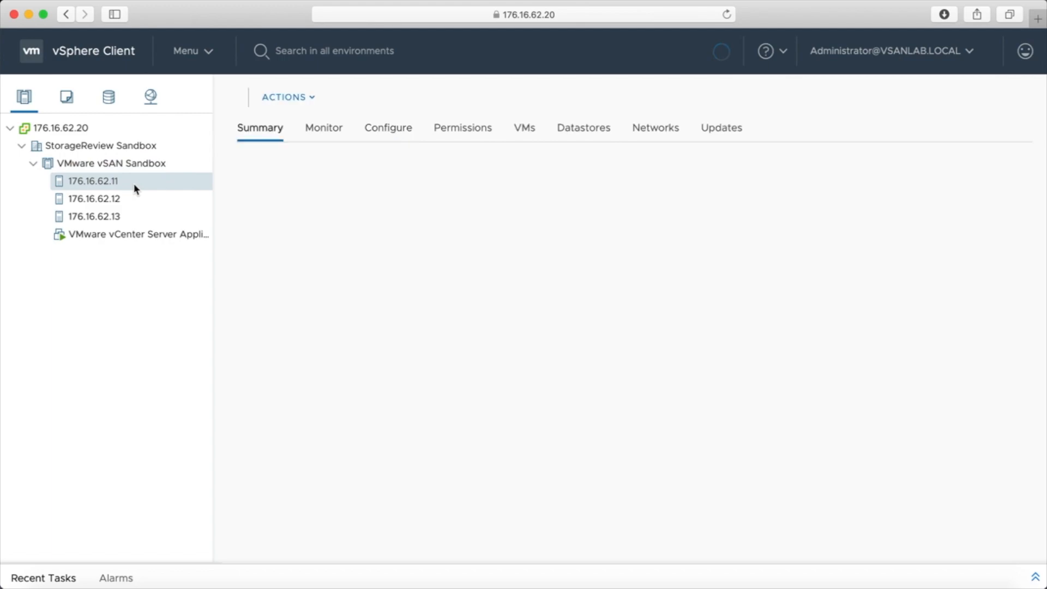
{"action": "left_click", "coordinate": [92, 180]}
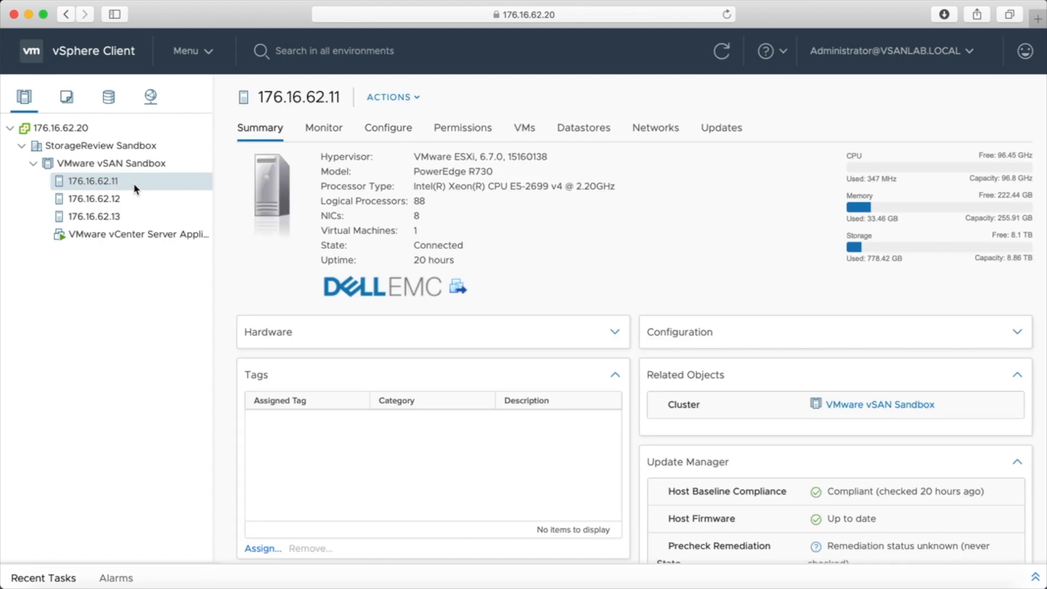
{"action": "mouse_move", "coordinate": [169, 172]}
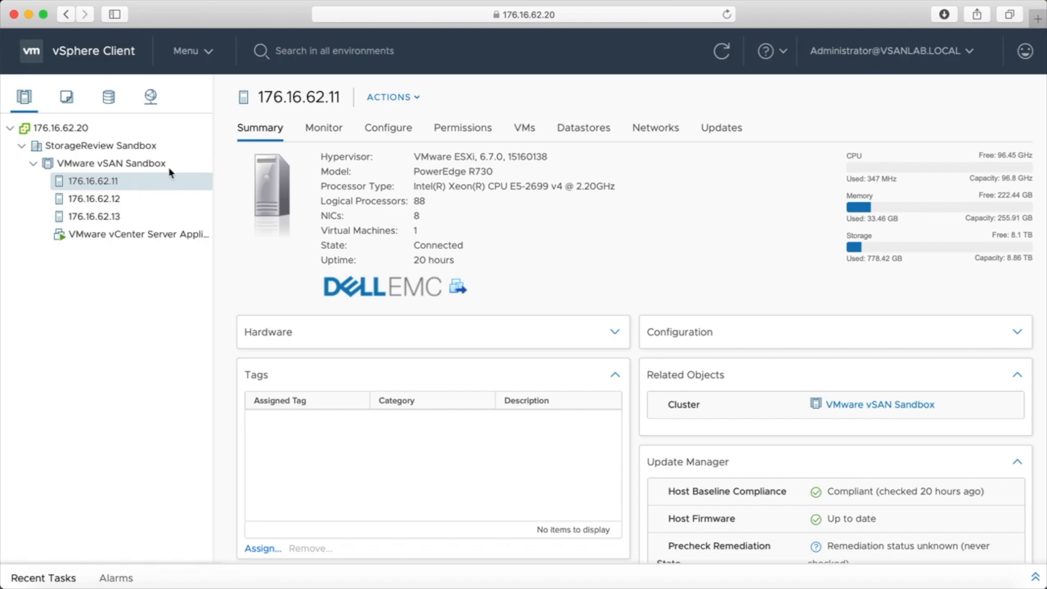
{"action": "mouse_move", "coordinate": [681, 177]}
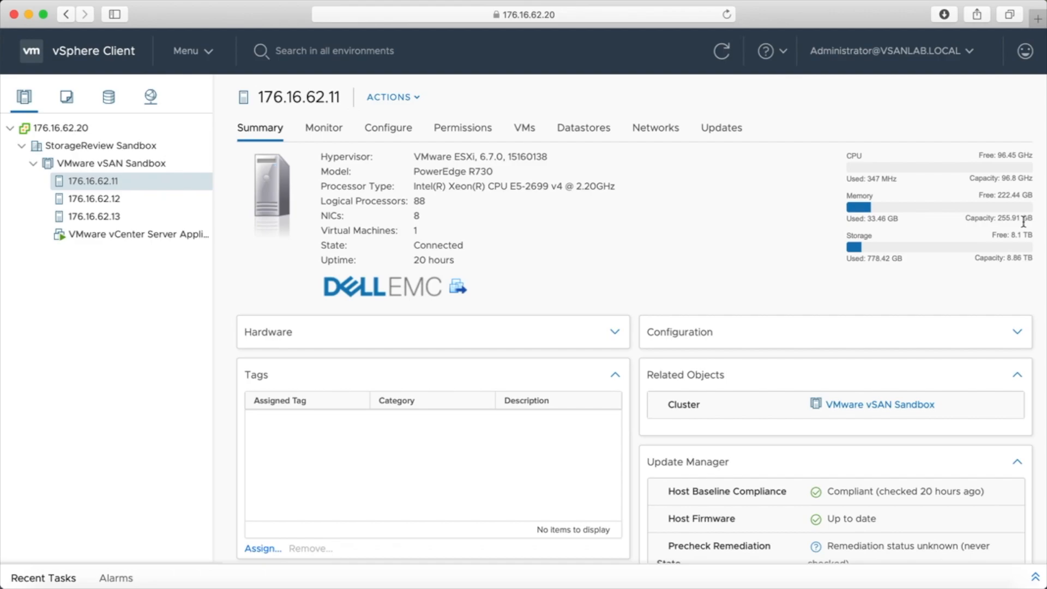
{"action": "mouse_move", "coordinate": [763, 251]}
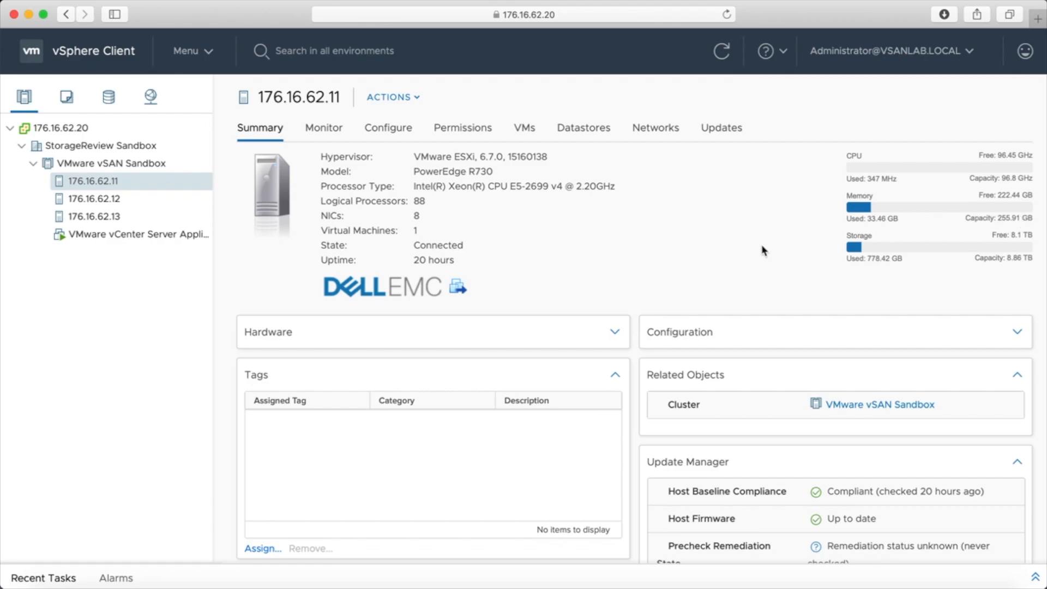
{"action": "mouse_move", "coordinate": [631, 248]}
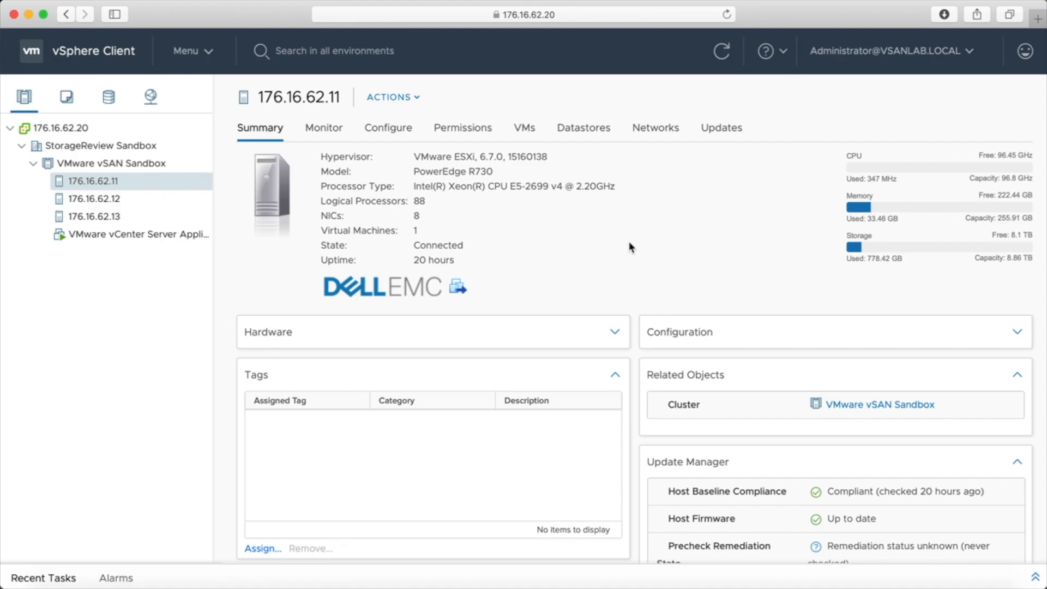
{"action": "mouse_move", "coordinate": [663, 278]}
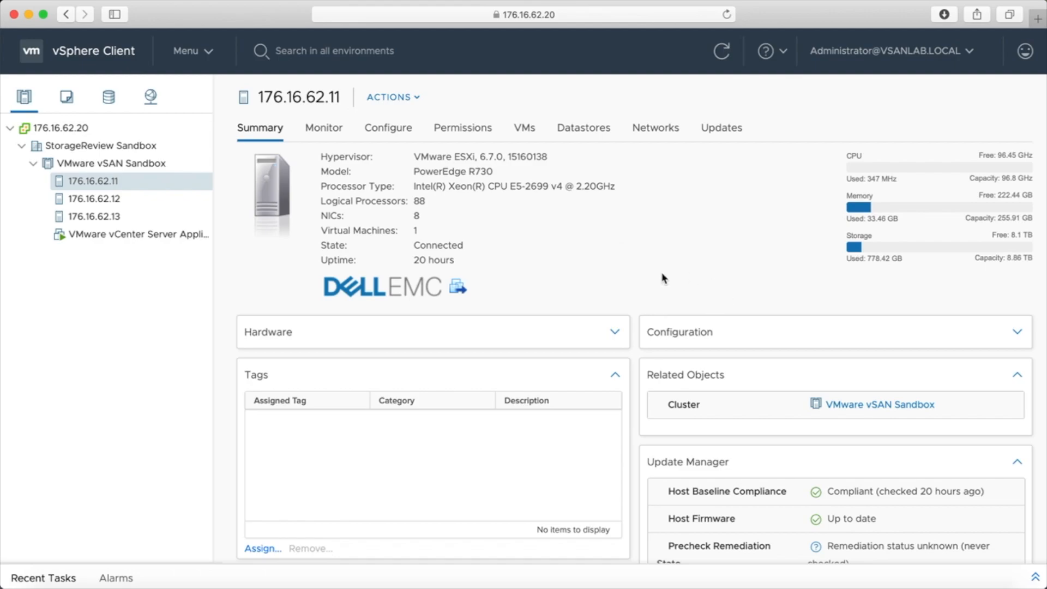
{"action": "mouse_move", "coordinate": [648, 279]}
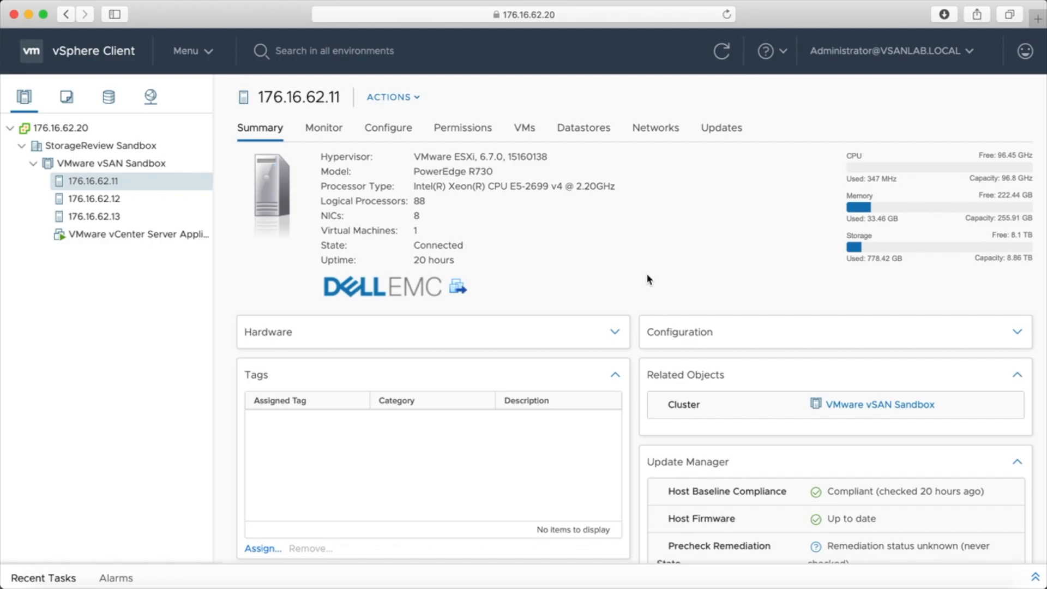
{"action": "mouse_move", "coordinate": [589, 234]}
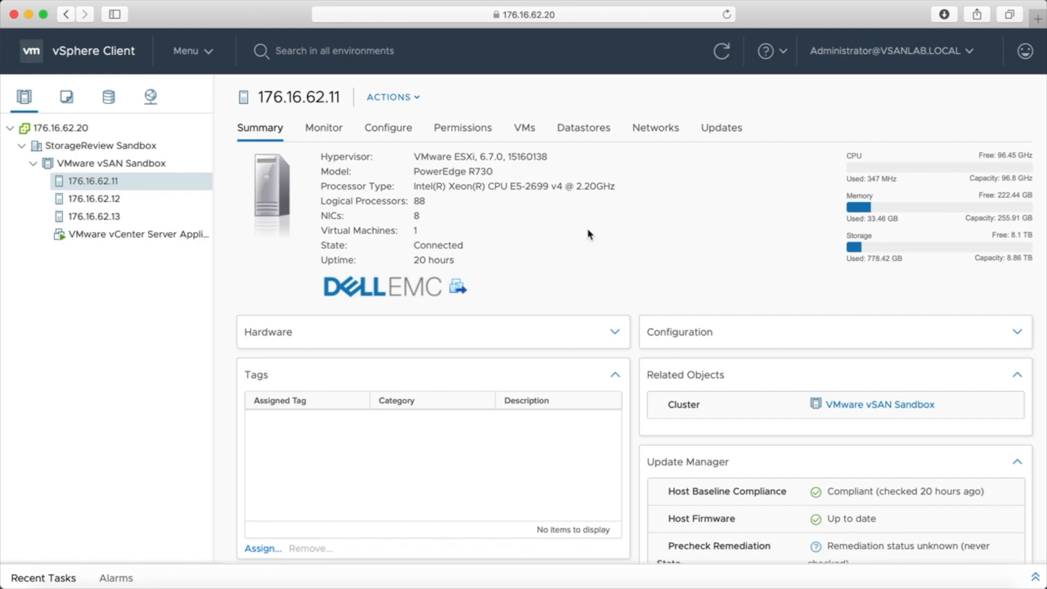
{"action": "mouse_move", "coordinate": [471, 252]}
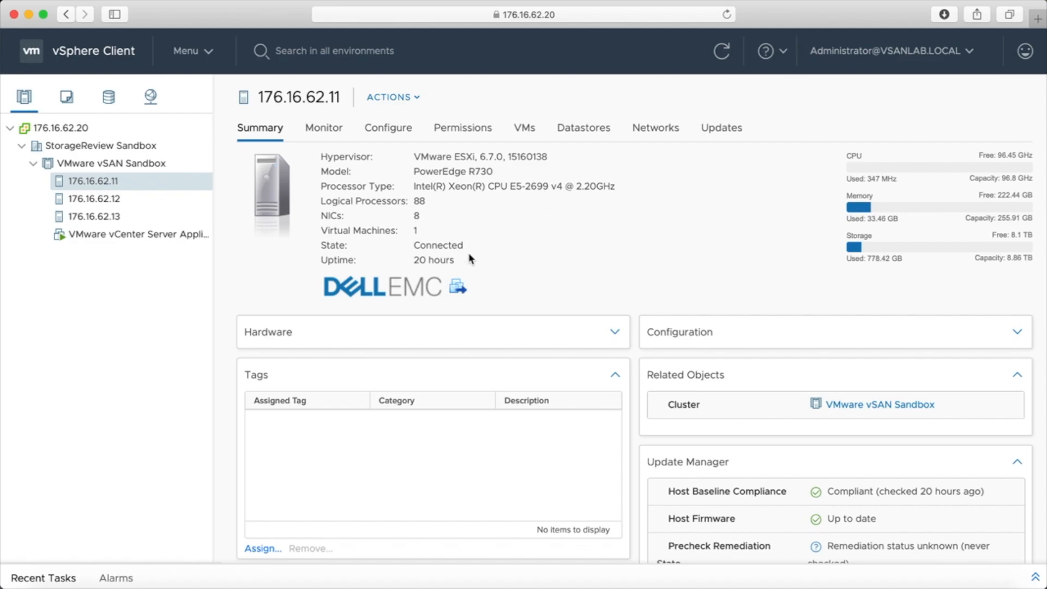
{"action": "mouse_move", "coordinate": [565, 258]}
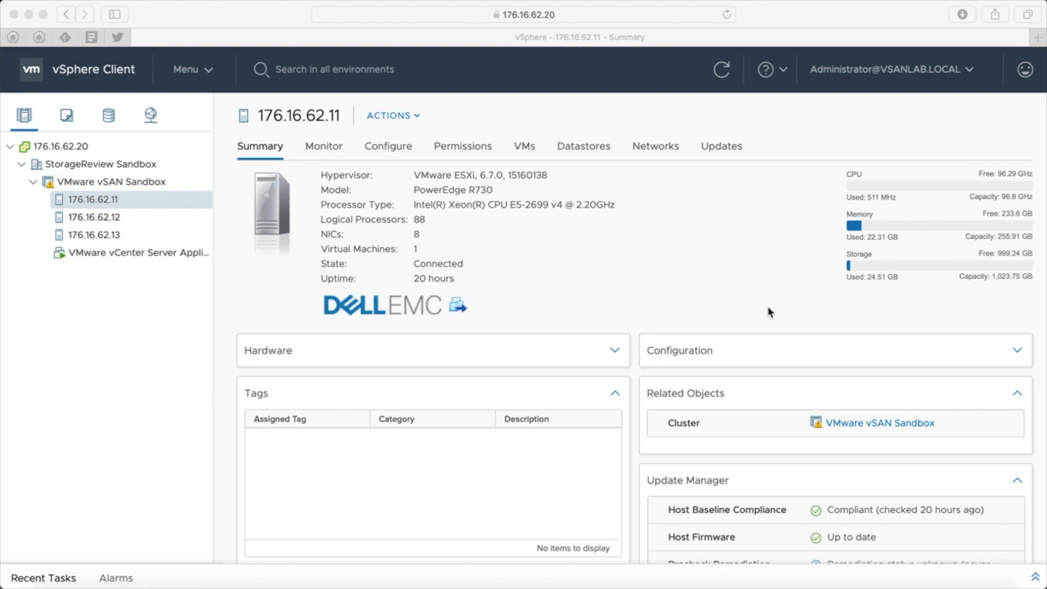
{"action": "mouse_move", "coordinate": [504, 231]}
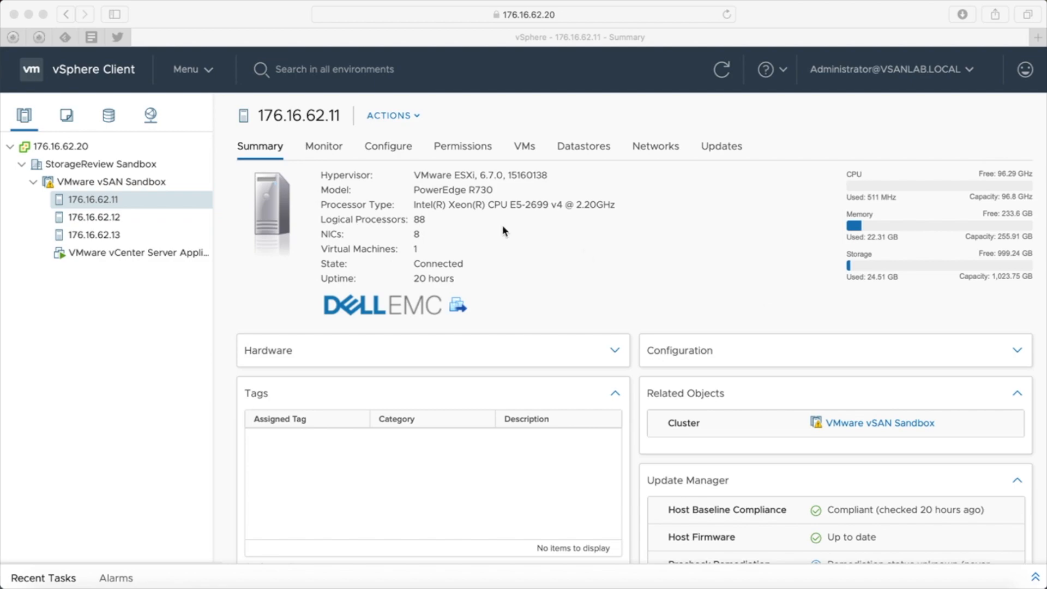
{"action": "mouse_move", "coordinate": [642, 252]}
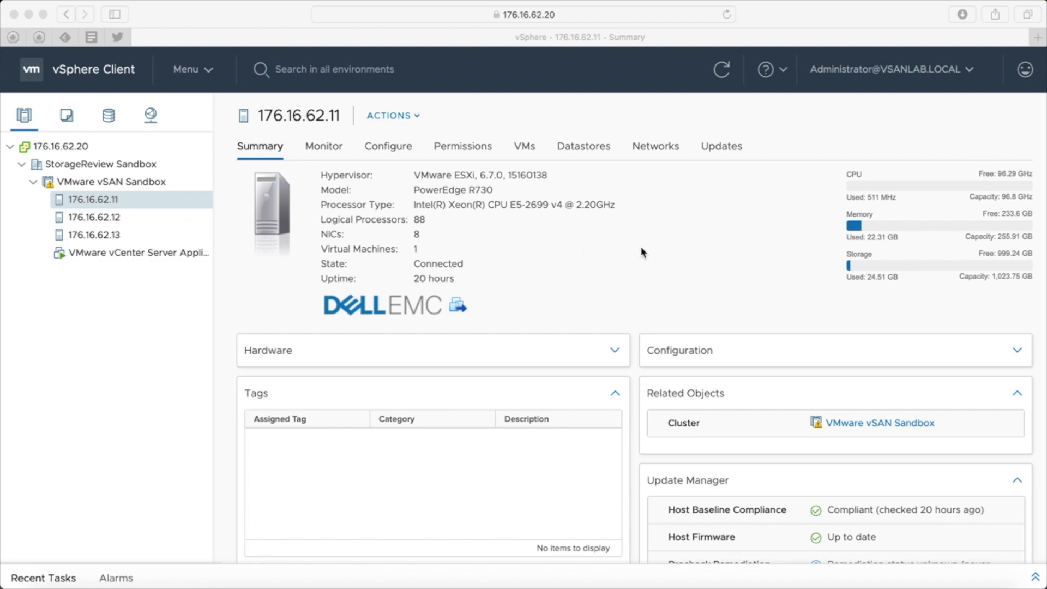
{"action": "mouse_move", "coordinate": [670, 253]}
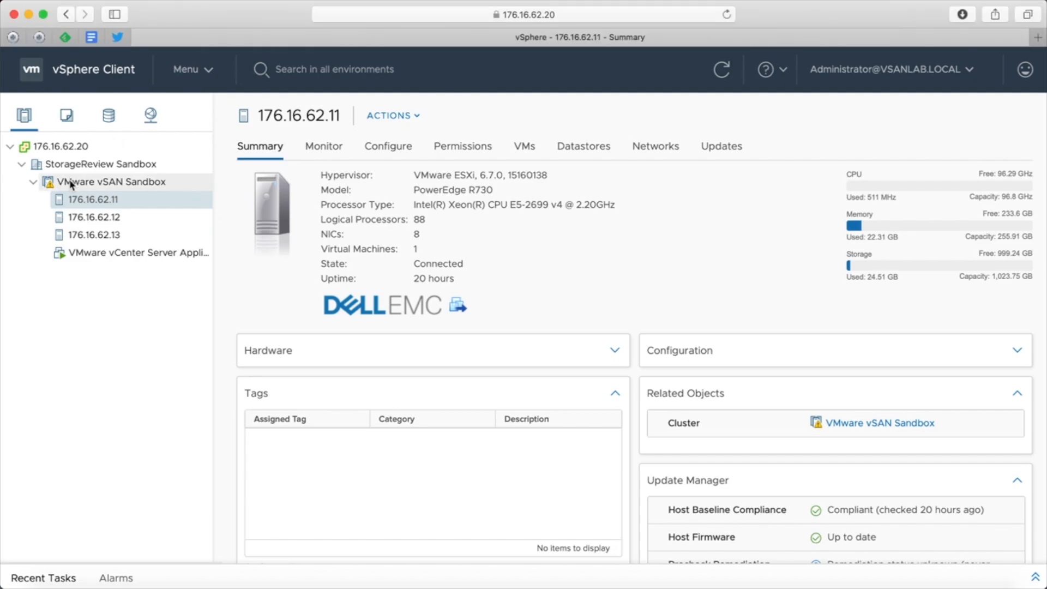
Step: Select the VMware vSAN Sandbox cluster, review its summary and go to its Configure page
{"action": "left_click", "coordinate": [110, 182]}
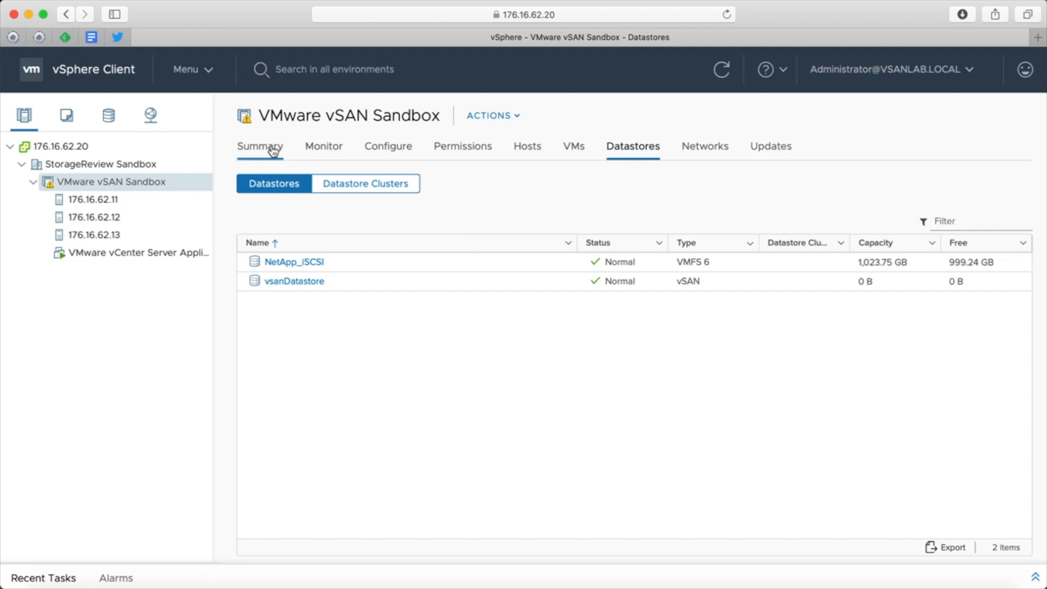
{"action": "left_click", "coordinate": [259, 147]}
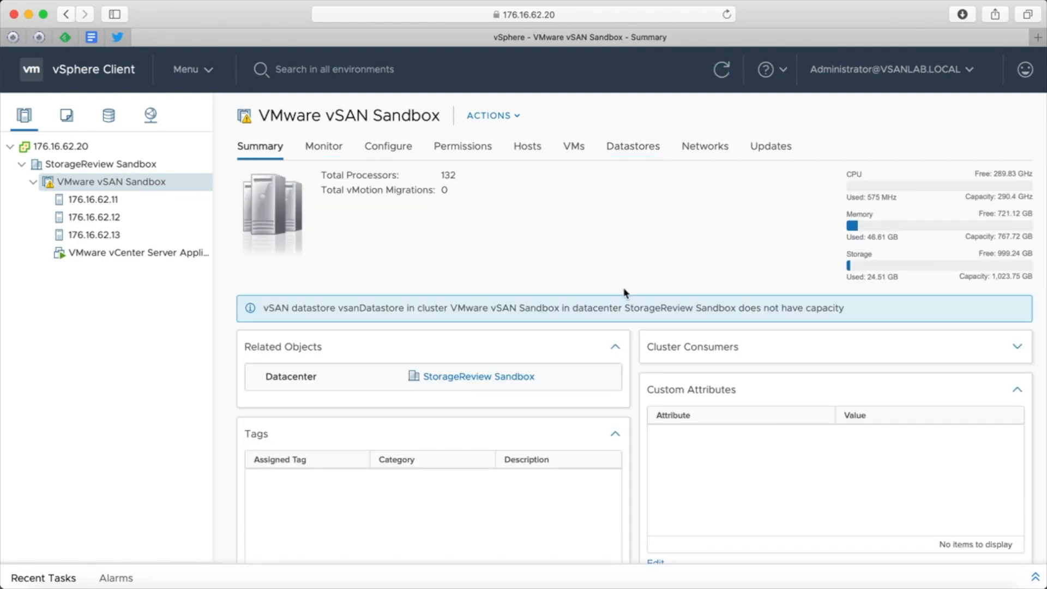
{"action": "mouse_move", "coordinate": [486, 222]}
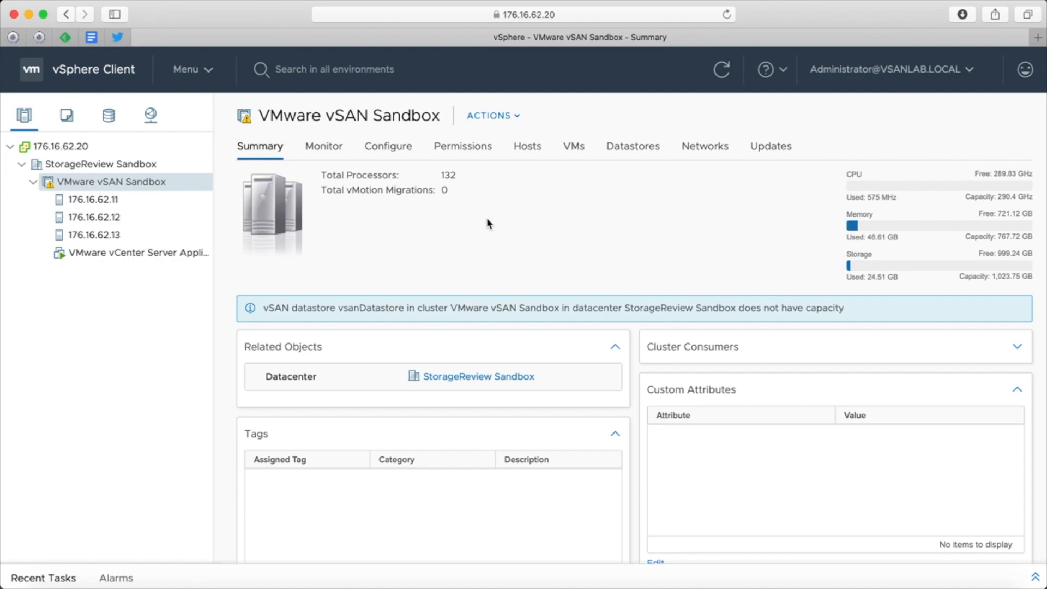
{"action": "mouse_move", "coordinate": [510, 194]}
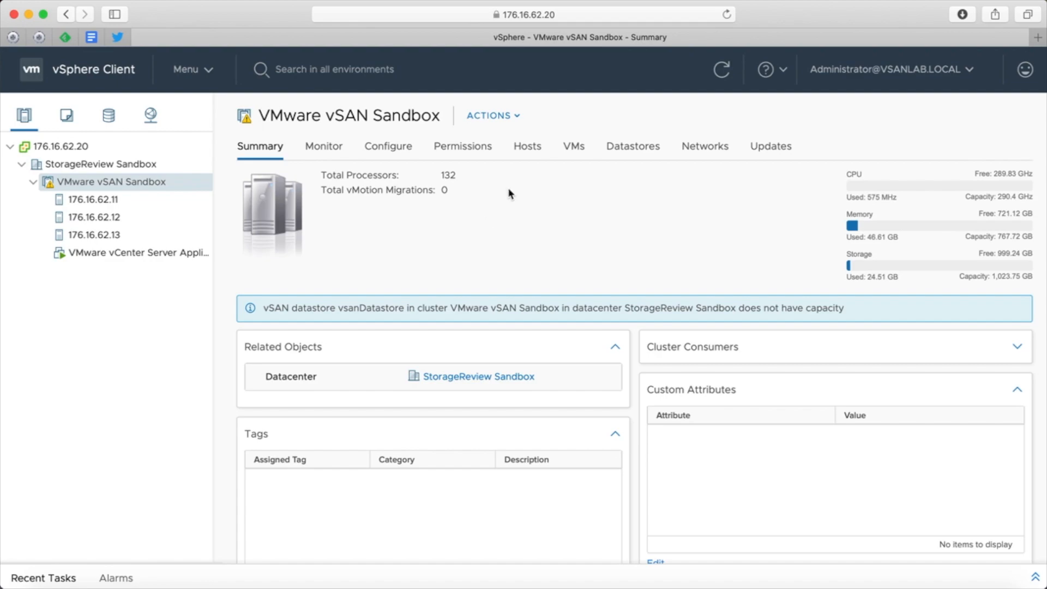
{"action": "left_click", "coordinate": [389, 146]}
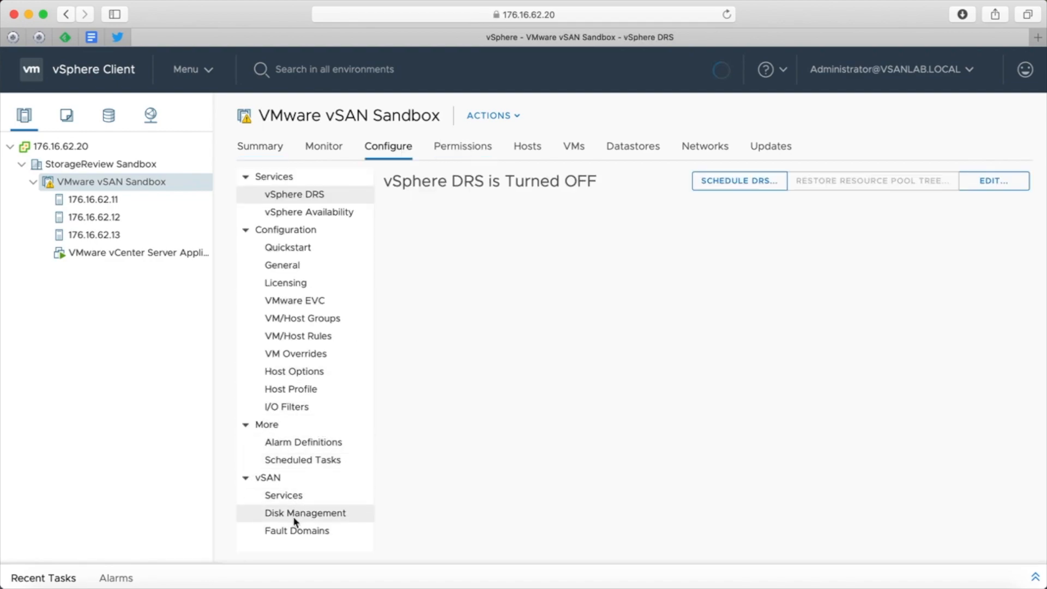
Step: From vSAN Disk Management, start claiming the cluster's unused disks
{"action": "left_click", "coordinate": [305, 513]}
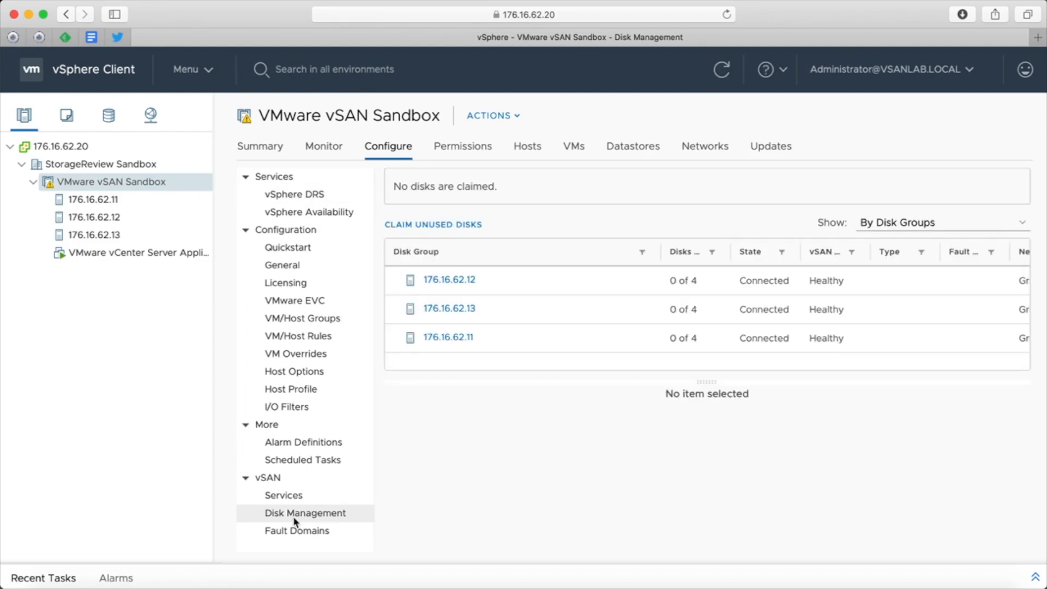
{"action": "mouse_move", "coordinate": [575, 337]}
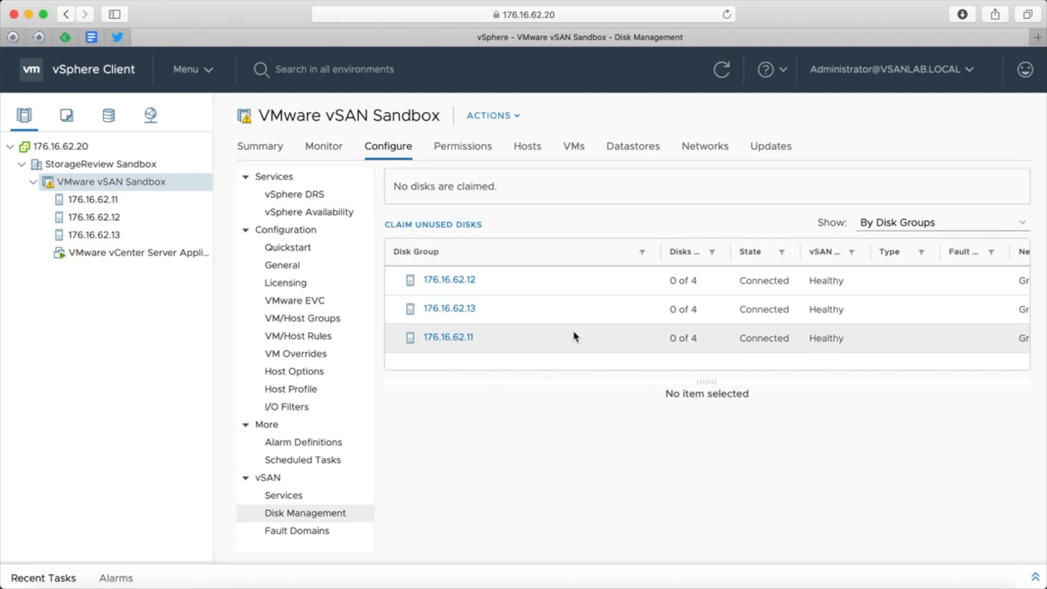
{"action": "mouse_move", "coordinate": [557, 334]}
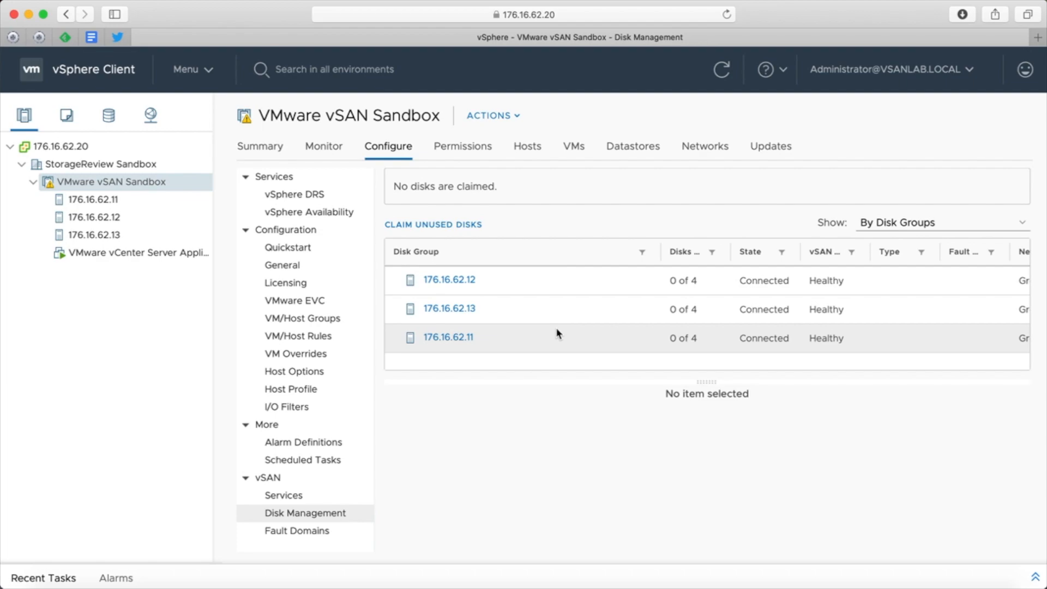
{"action": "left_click", "coordinate": [433, 224]}
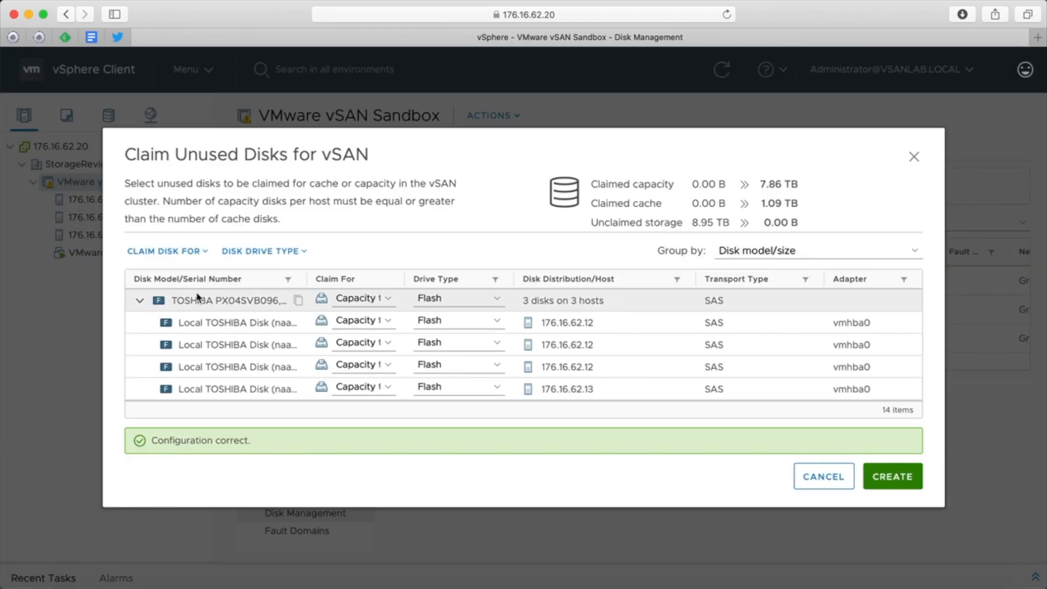
Step: Create the vSAN disk groups with TOSHIBA flash disks as 7.86 TB capacity and 1.09 TB cache
{"action": "left_click", "coordinate": [139, 300]}
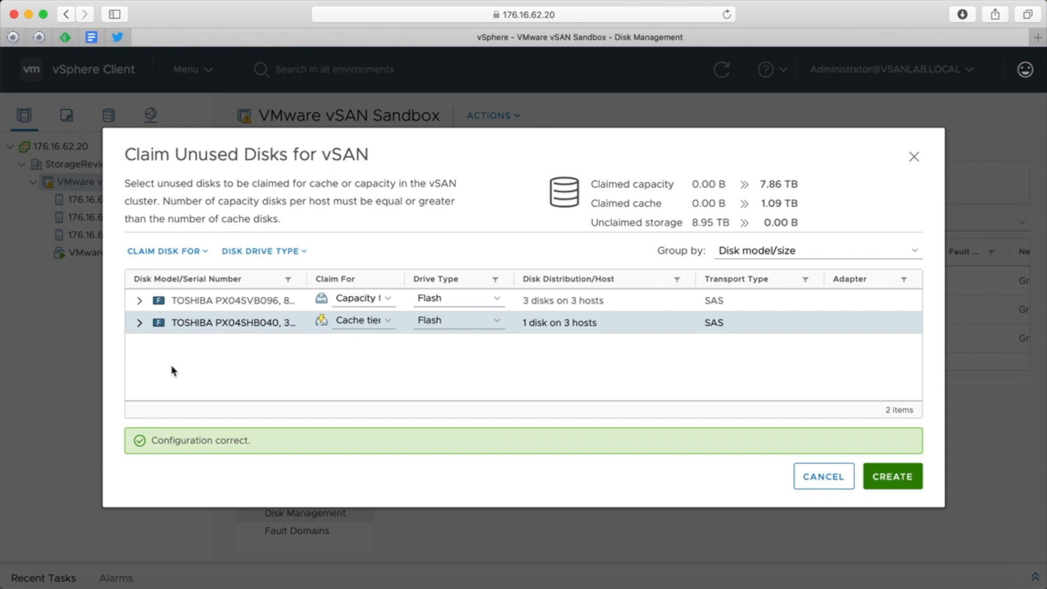
{"action": "mouse_move", "coordinate": [281, 317]}
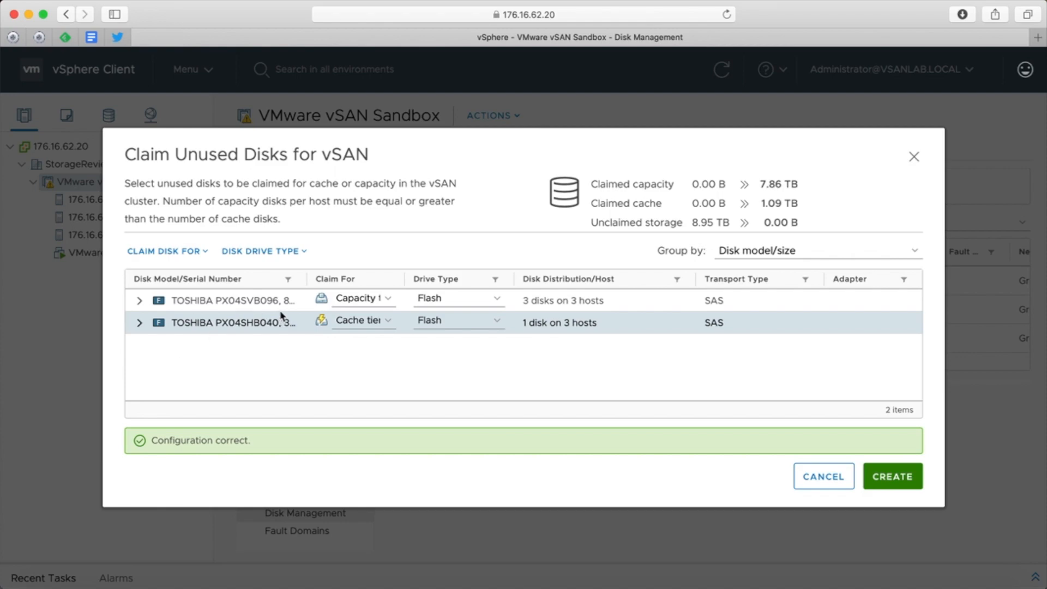
{"action": "mouse_move", "coordinate": [251, 301]}
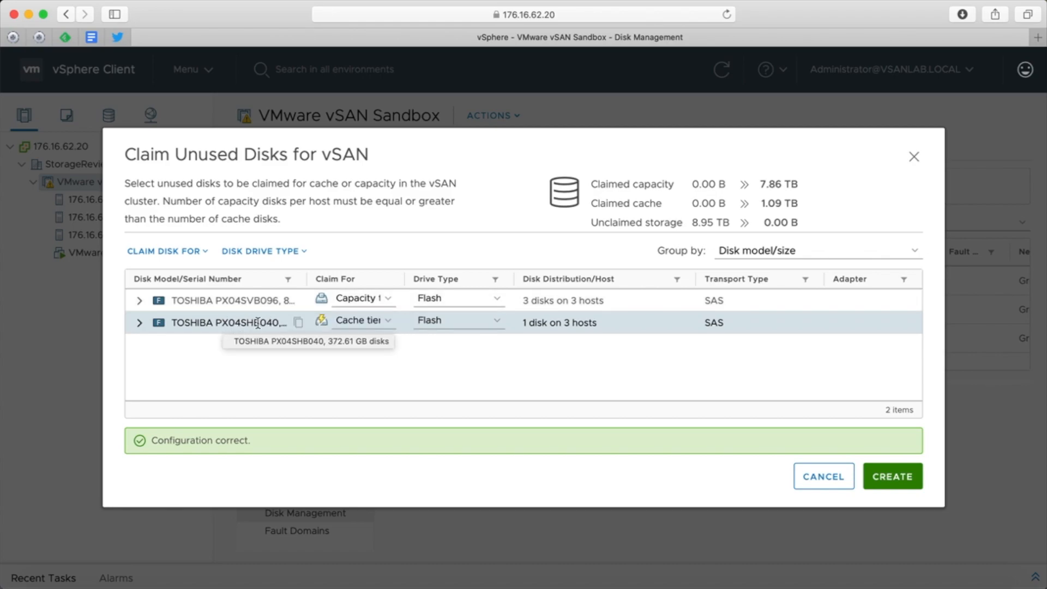
{"action": "mouse_move", "coordinate": [423, 380]}
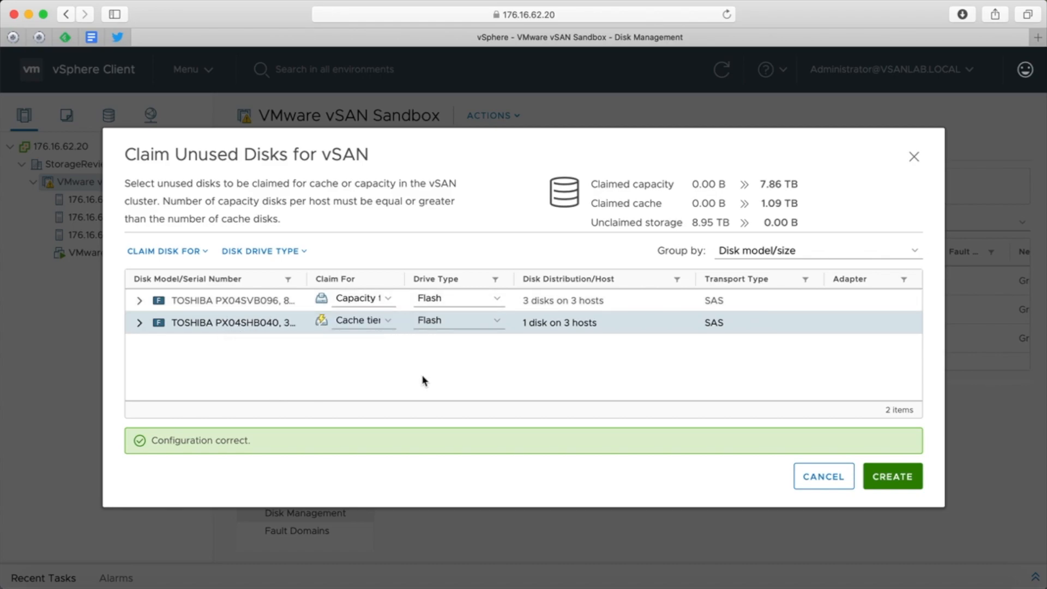
{"action": "mouse_move", "coordinate": [446, 387]}
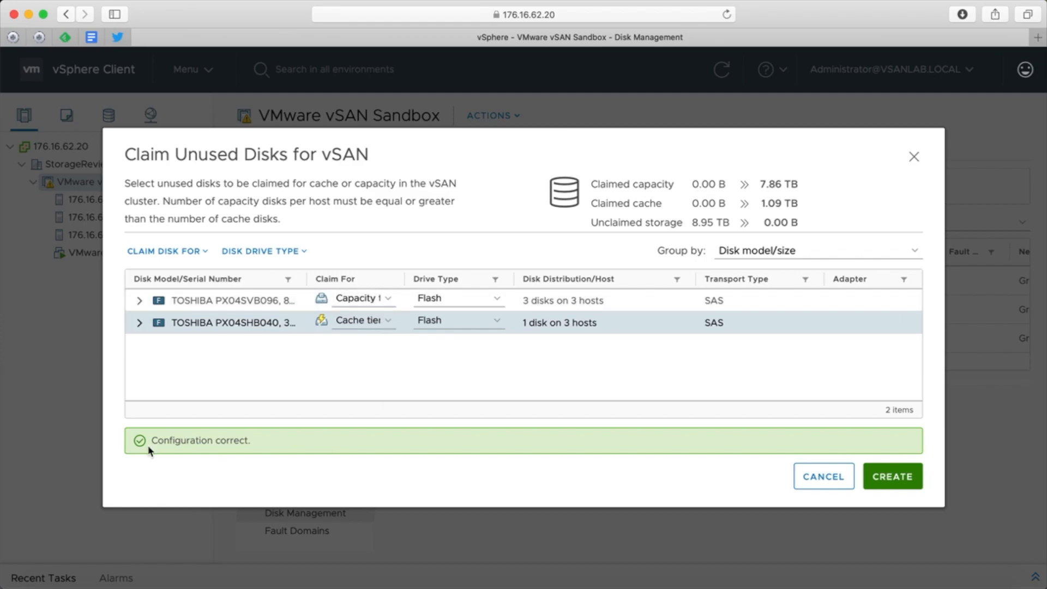
{"action": "mouse_move", "coordinate": [393, 457]}
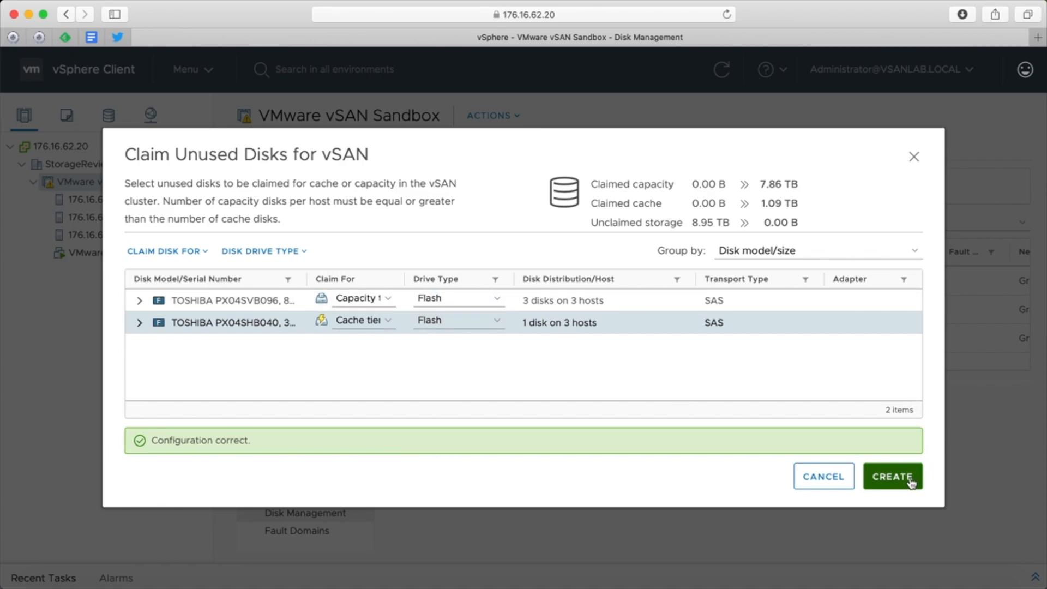
{"action": "left_click", "coordinate": [893, 476]}
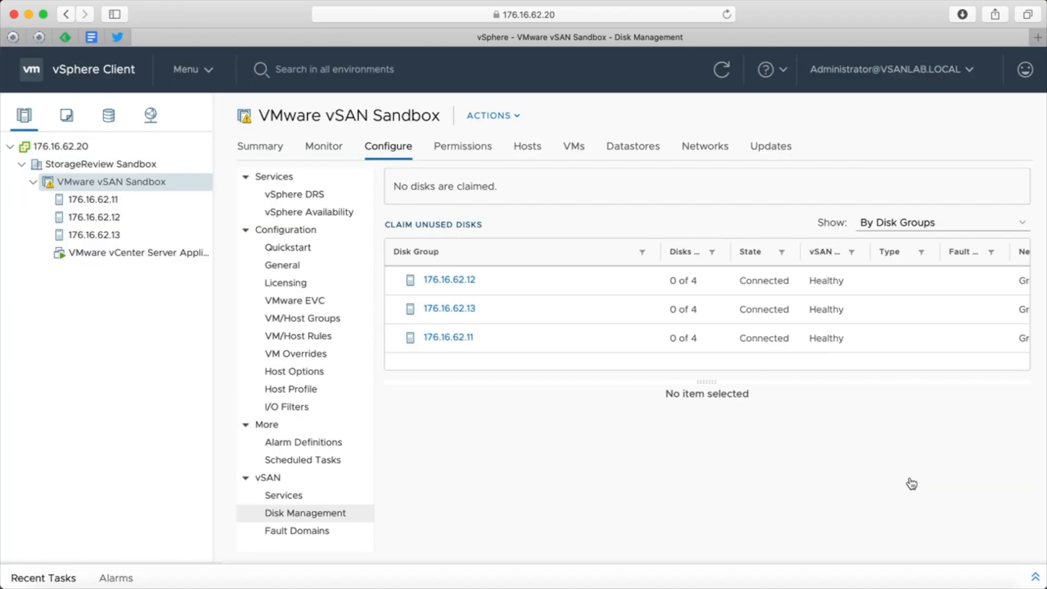
{"action": "mouse_move", "coordinate": [1041, 556]}
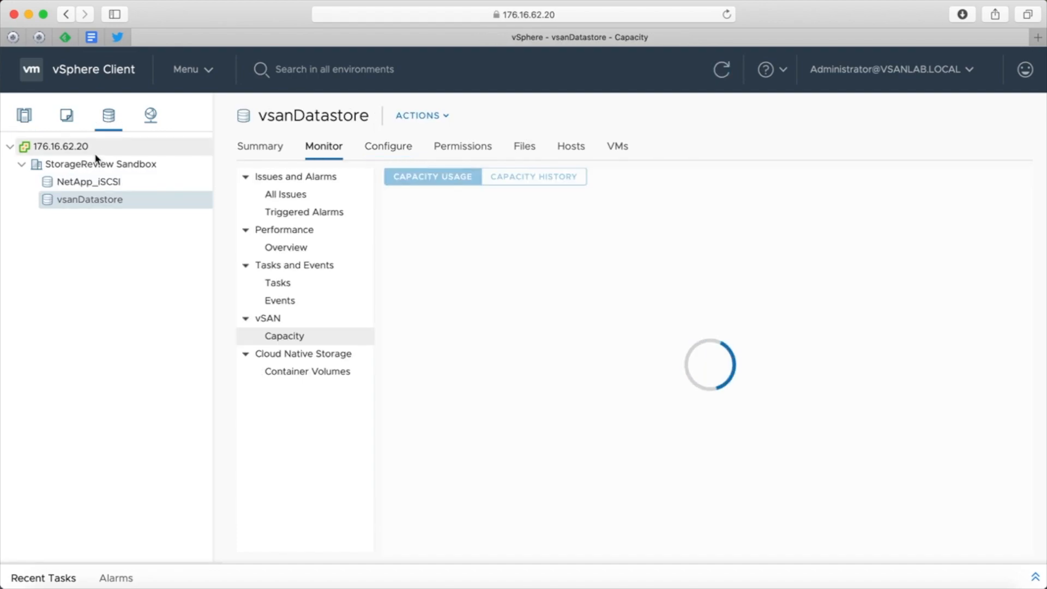
Step: List the datacenter's datastores and review vsanDatastore's vSAN capacity of 7.86 TB with 89.61 GB used
{"action": "left_click", "coordinate": [103, 164]}
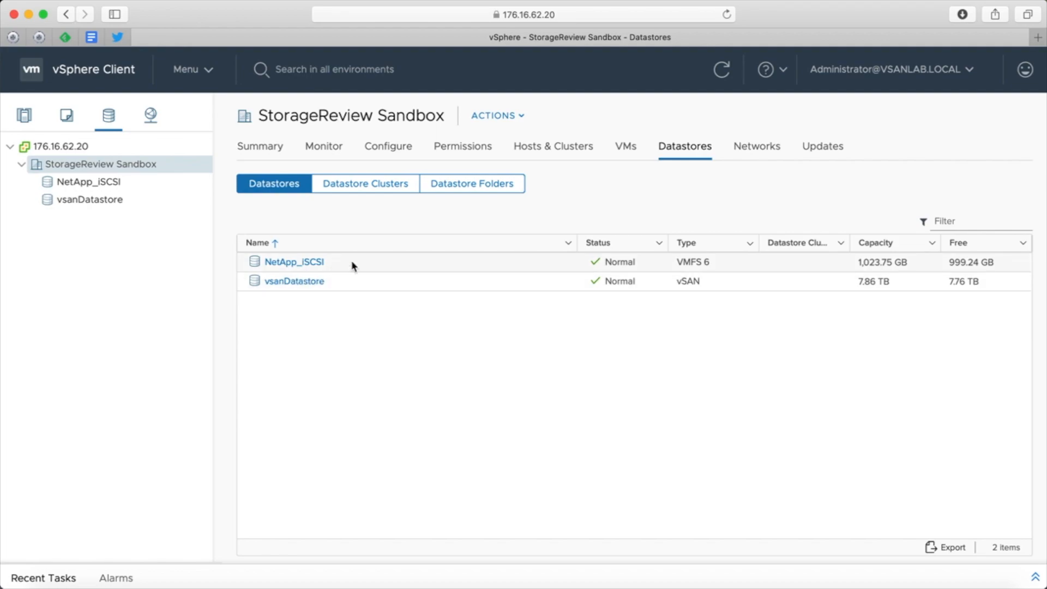
{"action": "mouse_move", "coordinate": [804, 263]}
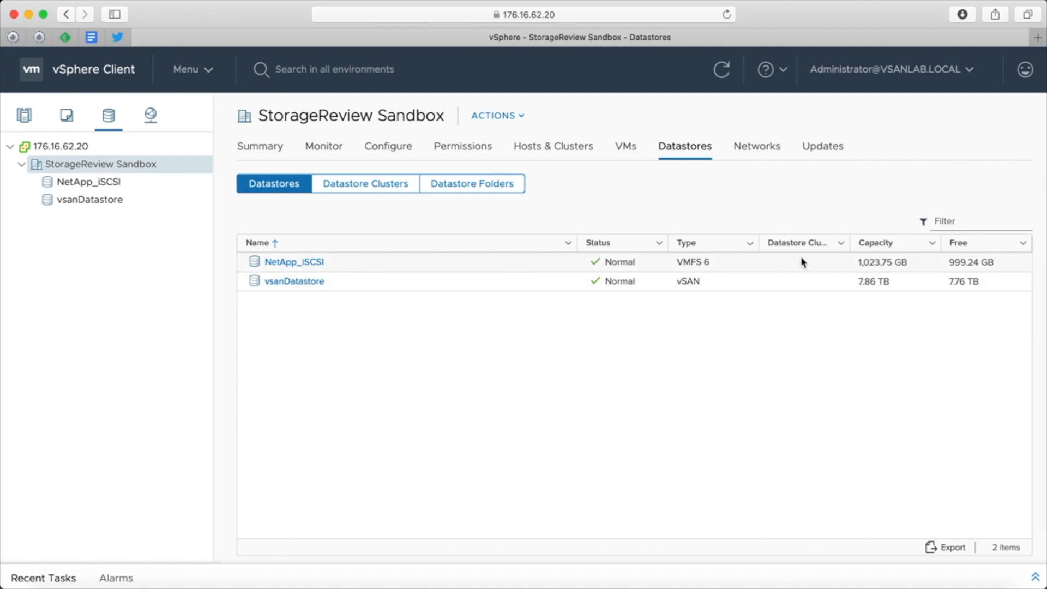
{"action": "left_click", "coordinate": [293, 281]}
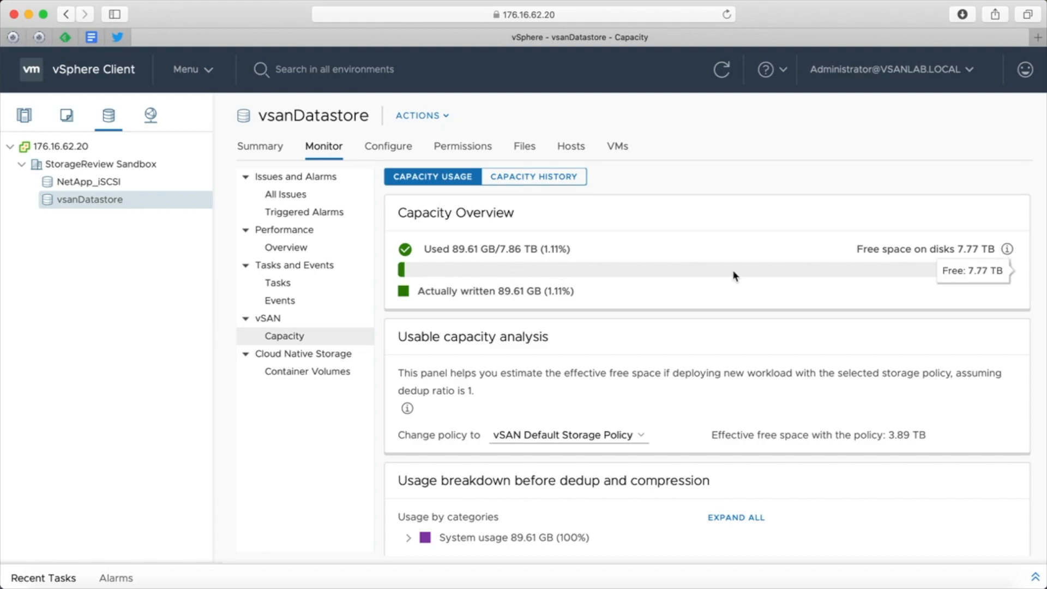
{"action": "mouse_move", "coordinate": [640, 233]}
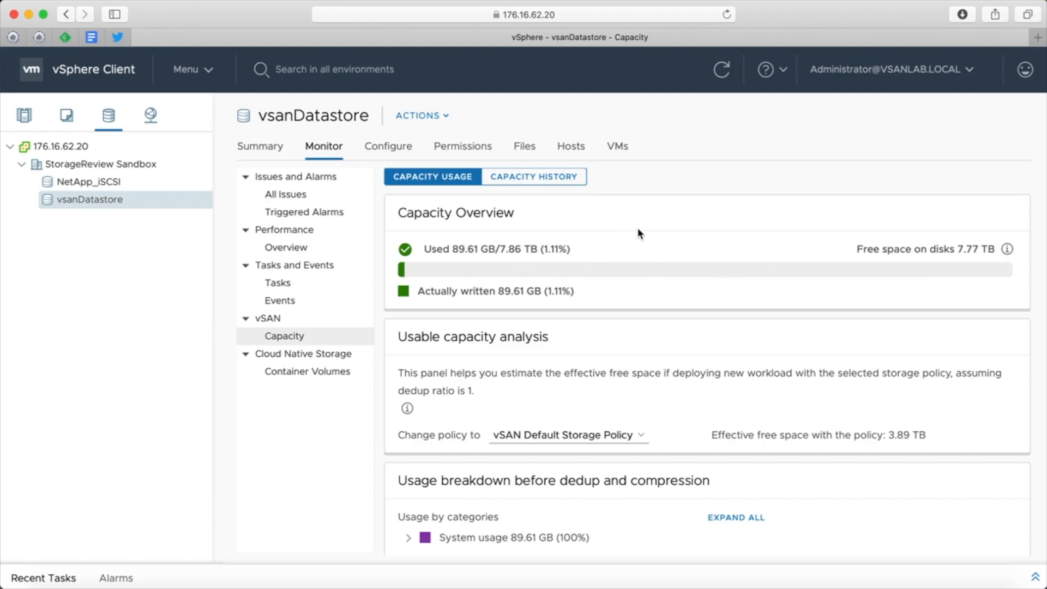
{"action": "scroll", "scroll_direction": "down", "scroll_amount": 3}
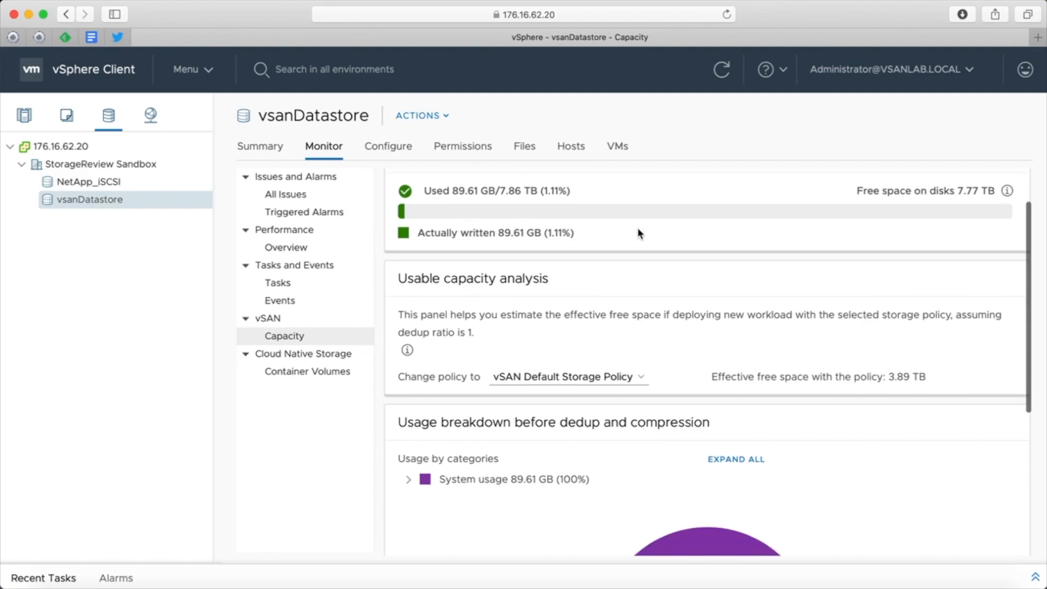
{"action": "scroll", "scroll_direction": "down", "scroll_amount": 3}
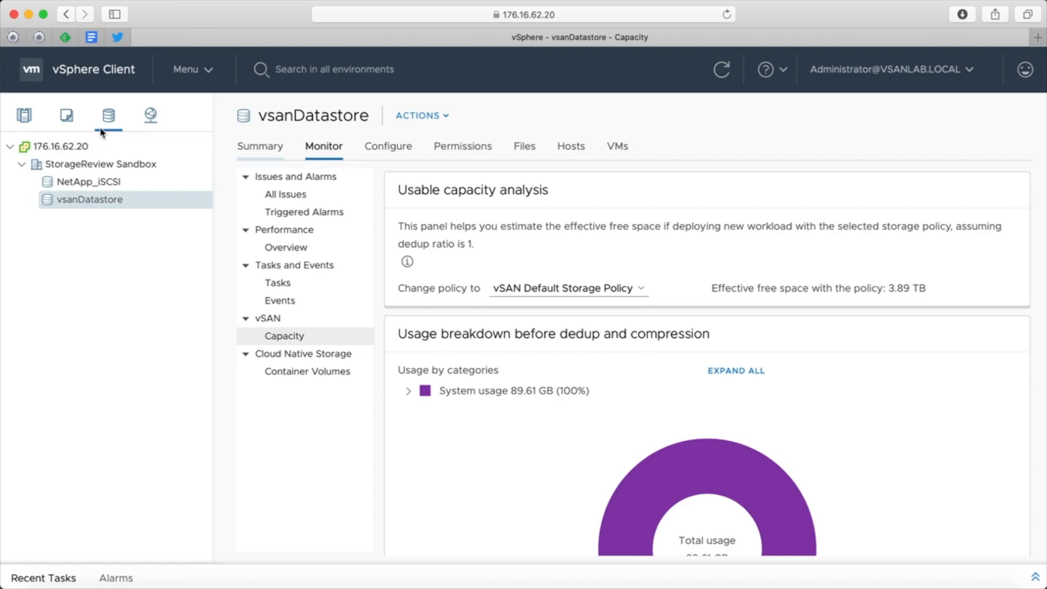
{"action": "mouse_move", "coordinate": [24, 115]}
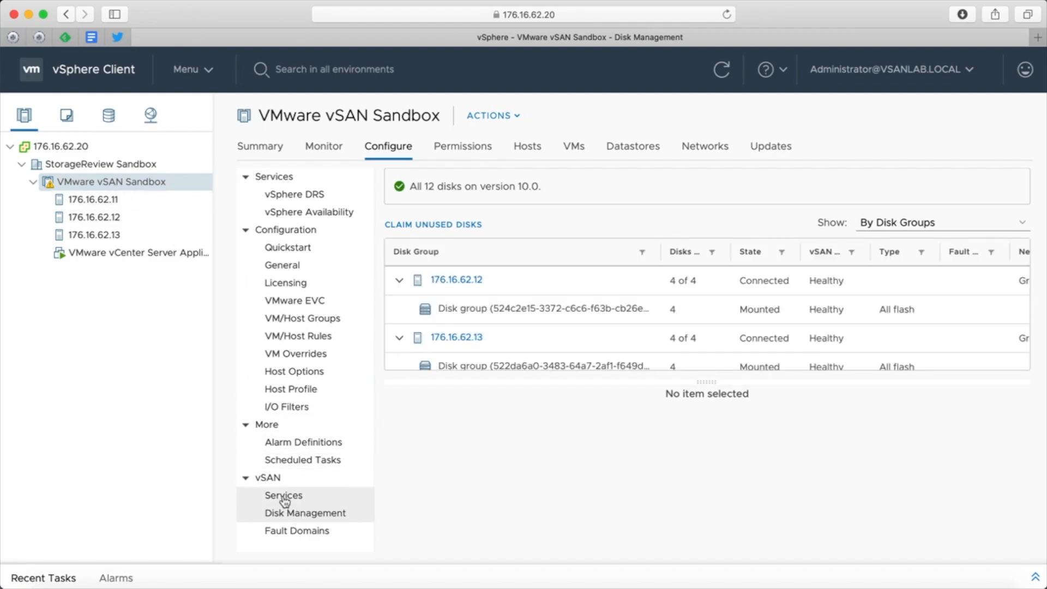
Step: In vSAN Services, switch on Deduplication and Compression and apply the change
{"action": "left_click", "coordinate": [284, 496]}
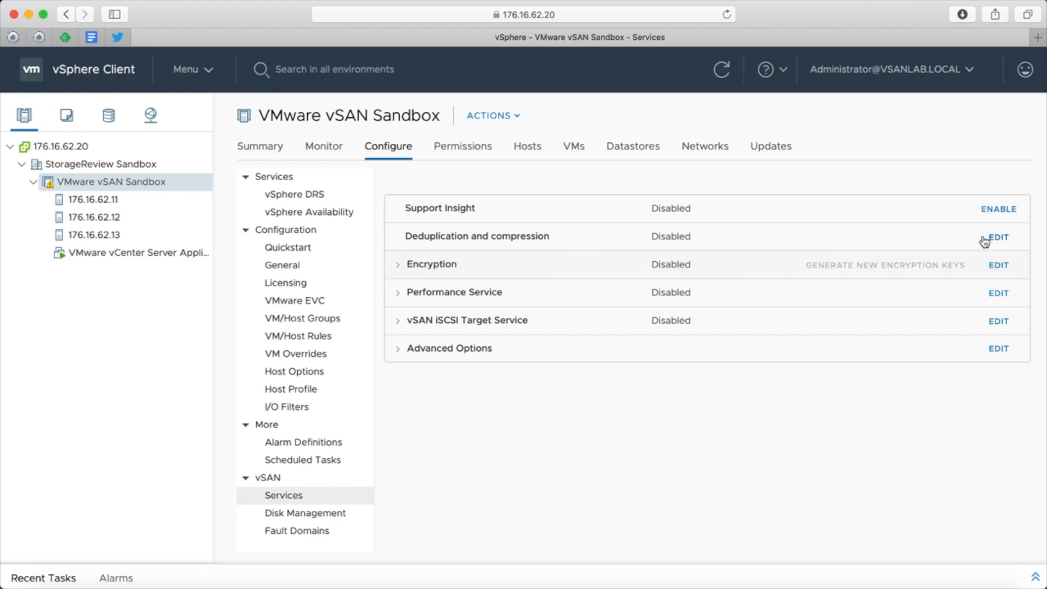
{"action": "left_click", "coordinate": [999, 237]}
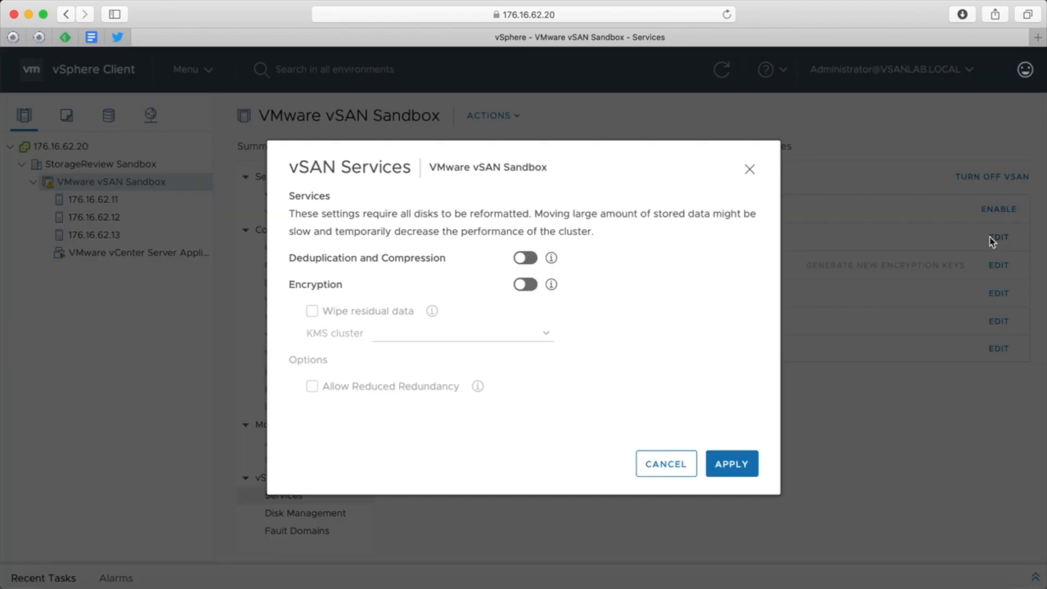
{"action": "left_click", "coordinate": [525, 257]}
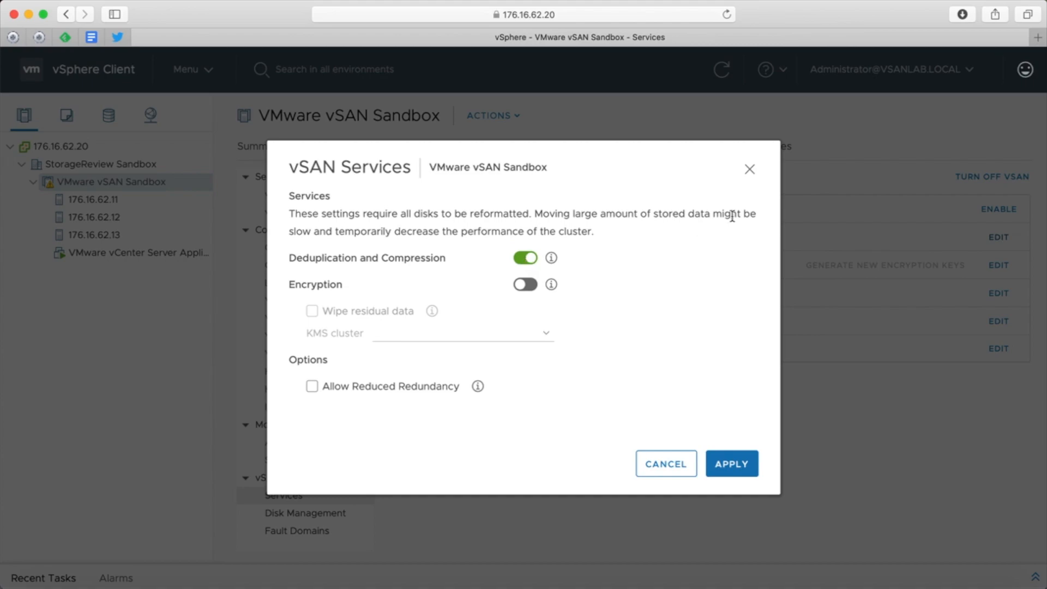
{"action": "left_click", "coordinate": [731, 463]}
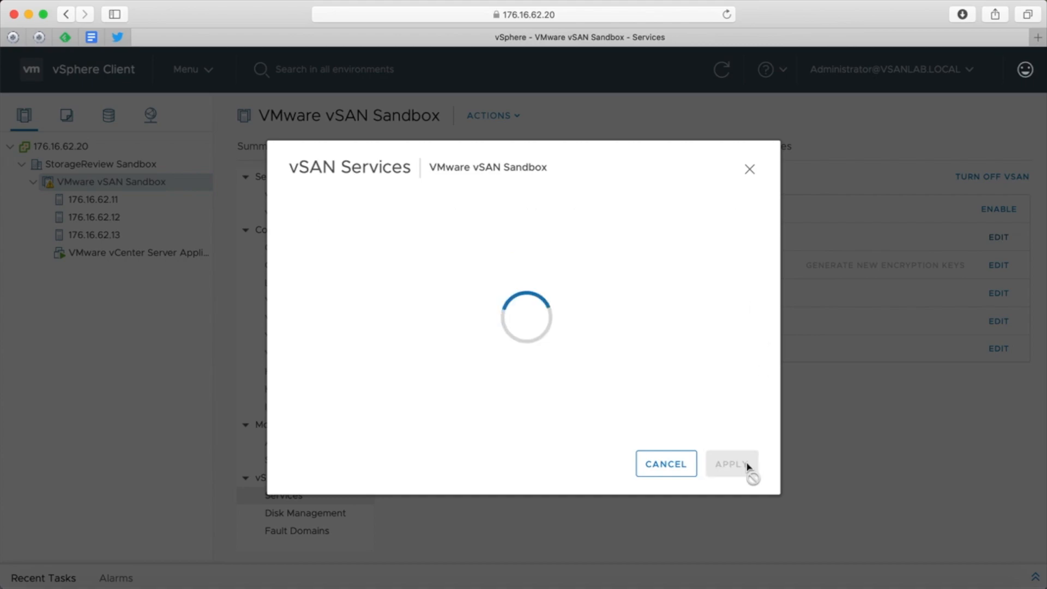
{"action": "left_click", "coordinate": [665, 463]}
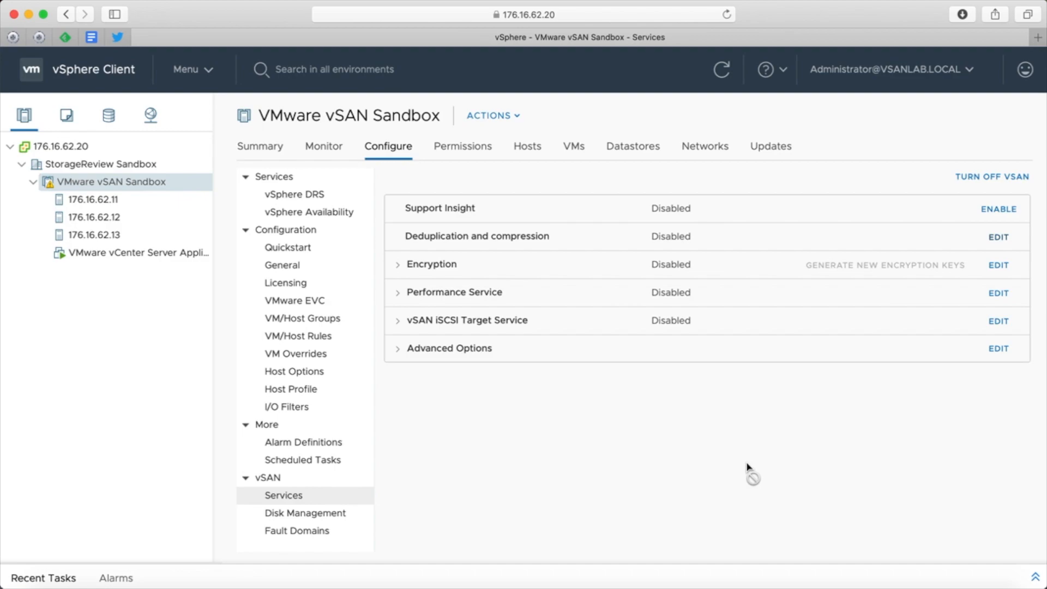